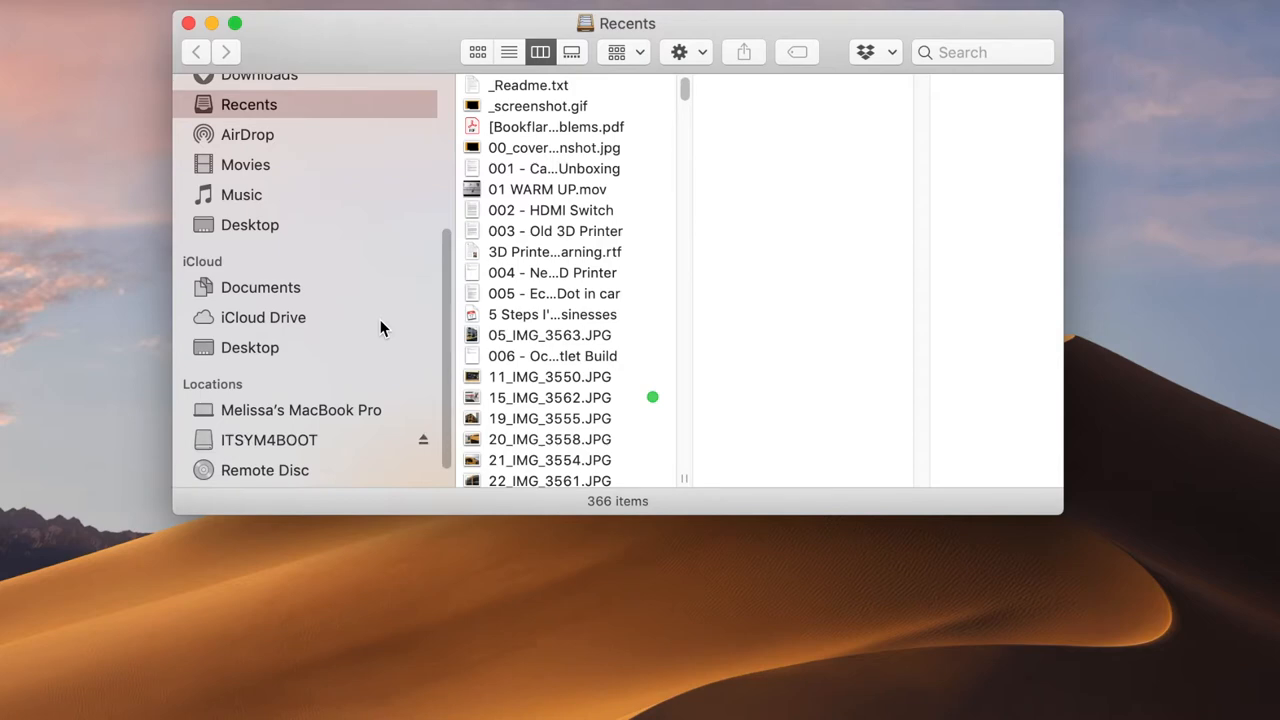
mouse_move(913, 360)
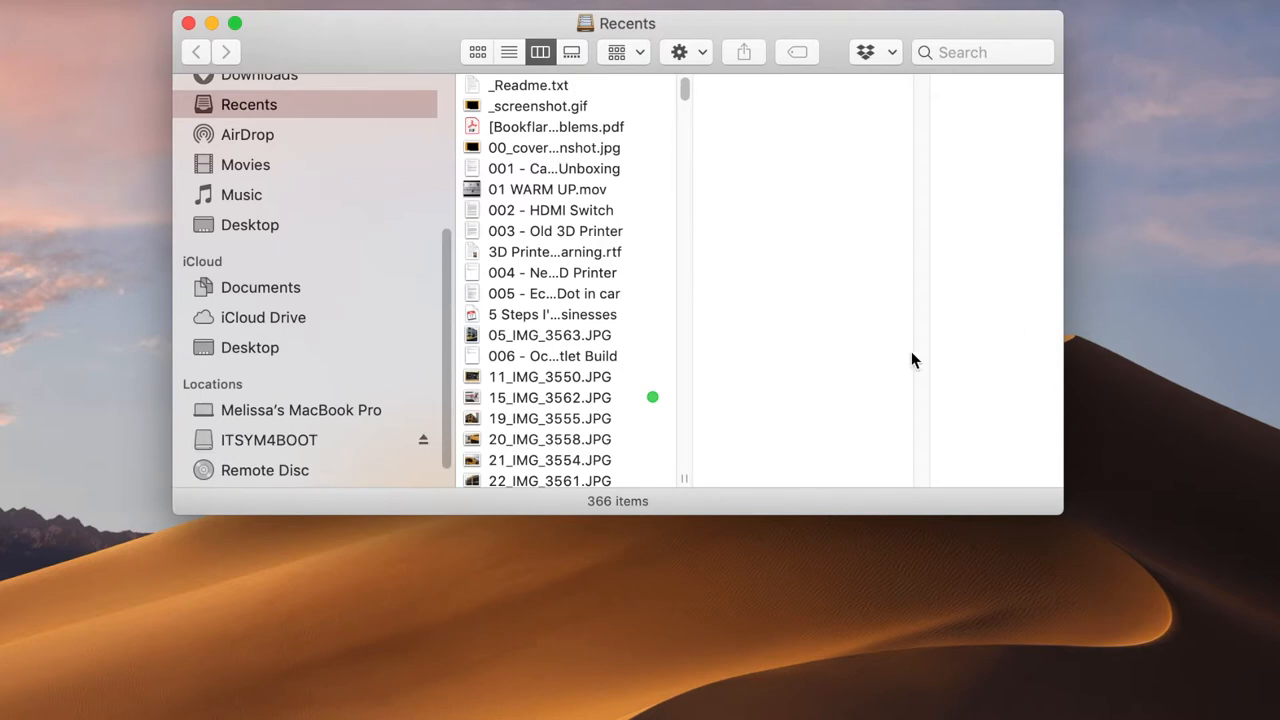
mouse_move(290, 455)
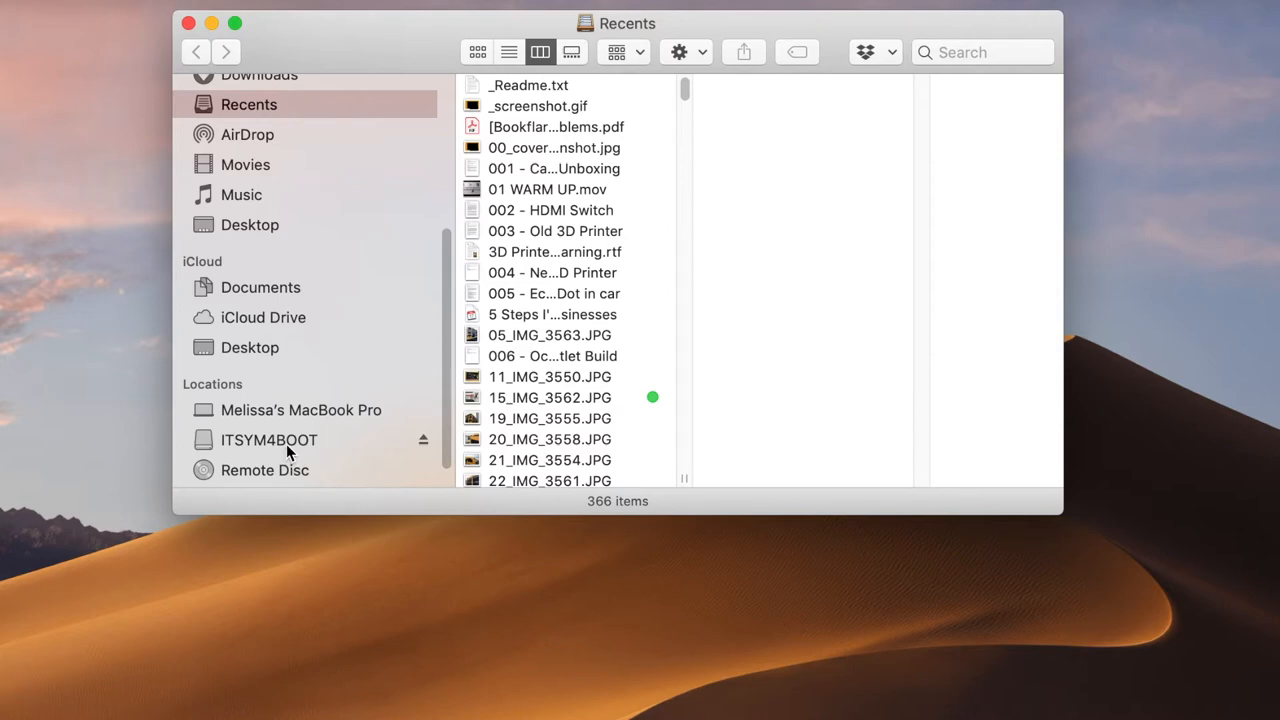
Open the ITSYM4BOOT drive from the Finder sidebar to view its files.
click(269, 439)
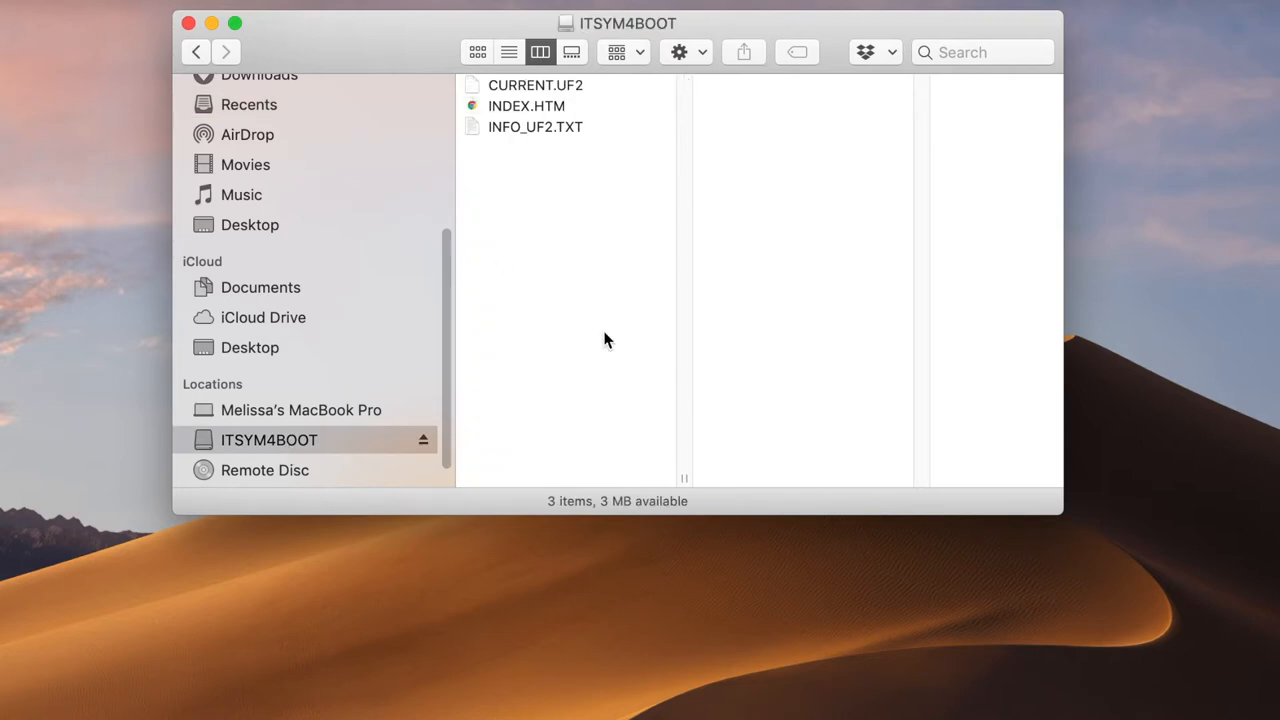
mouse_move(968, 240)
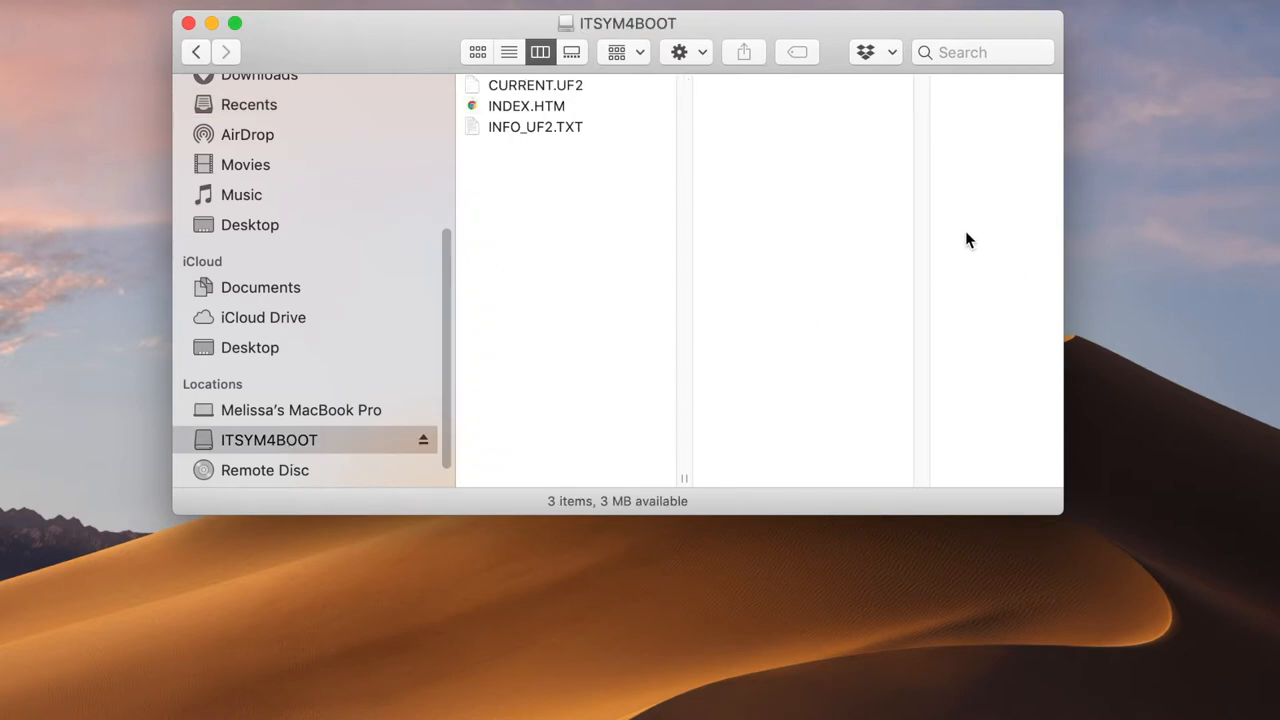
mouse_move(255, 458)
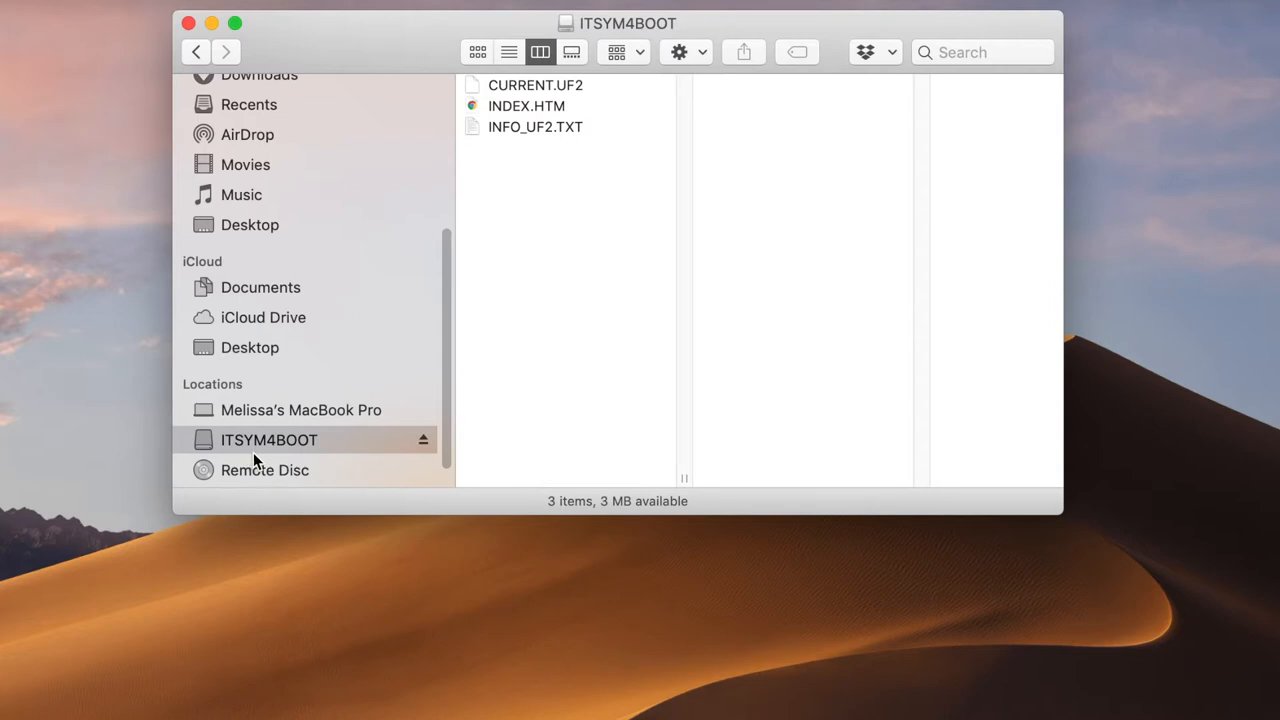
mouse_move(282, 450)
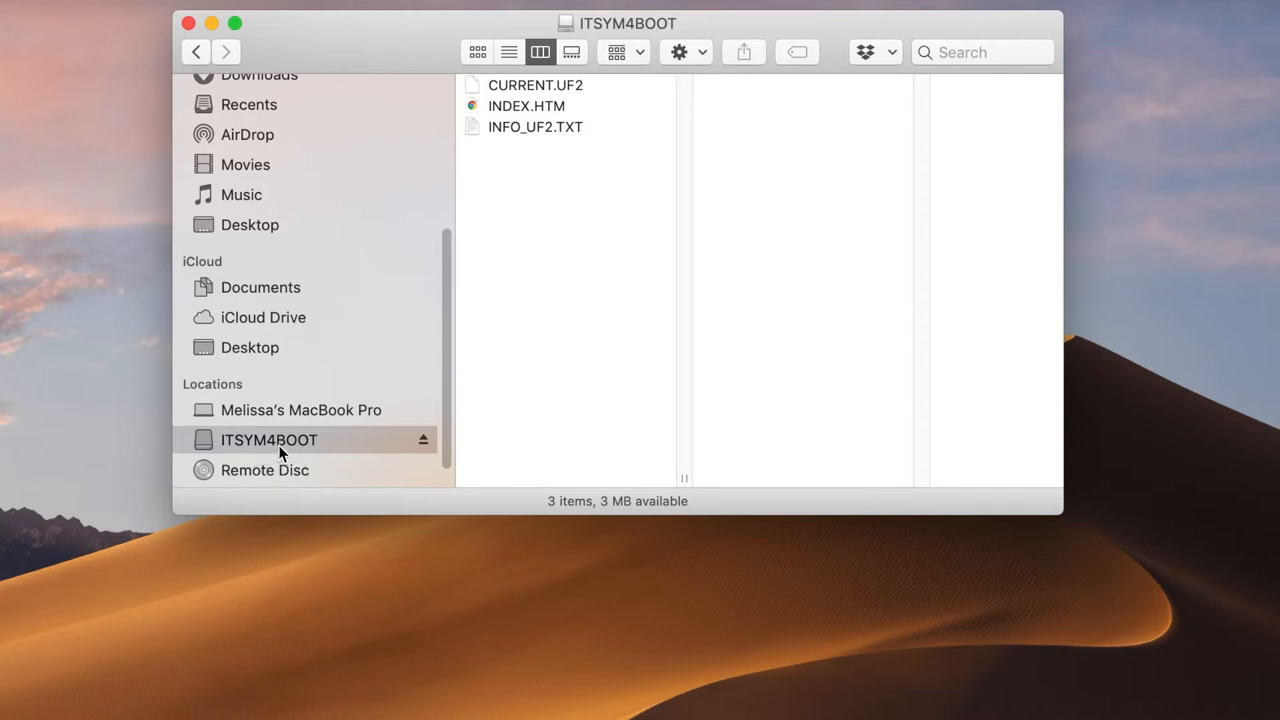
mouse_move(352, 469)
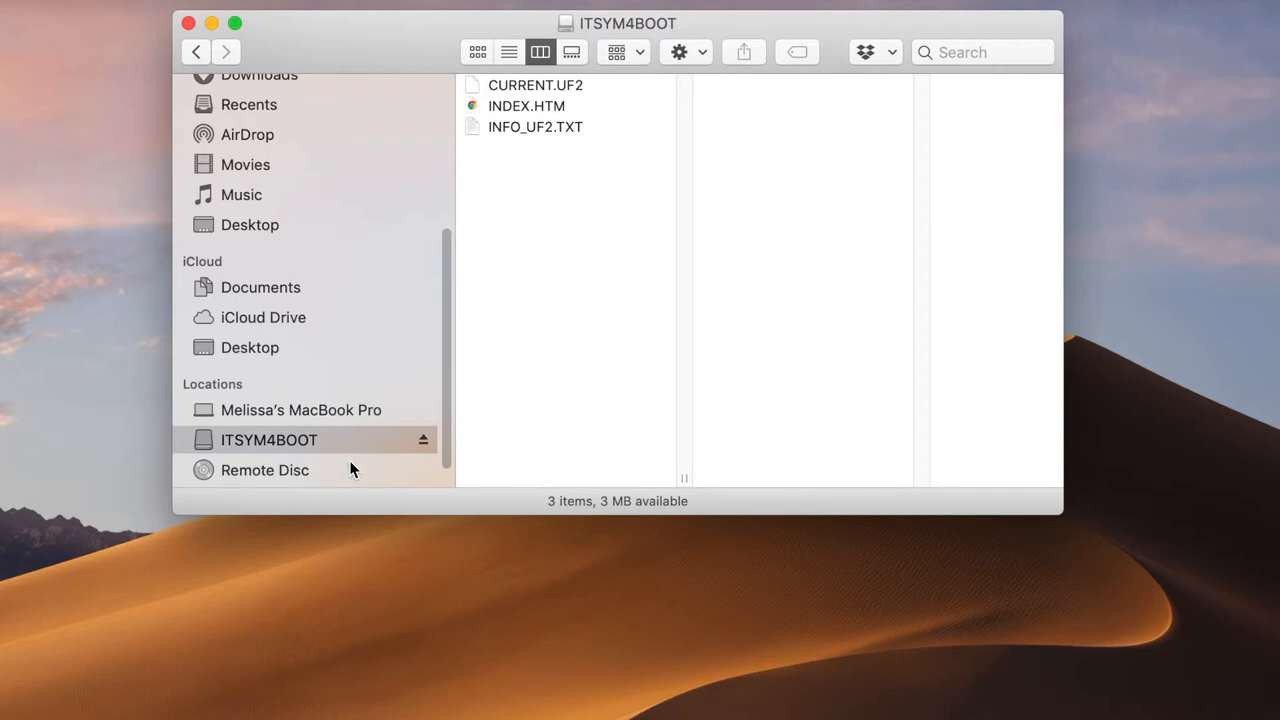
mouse_move(320, 455)
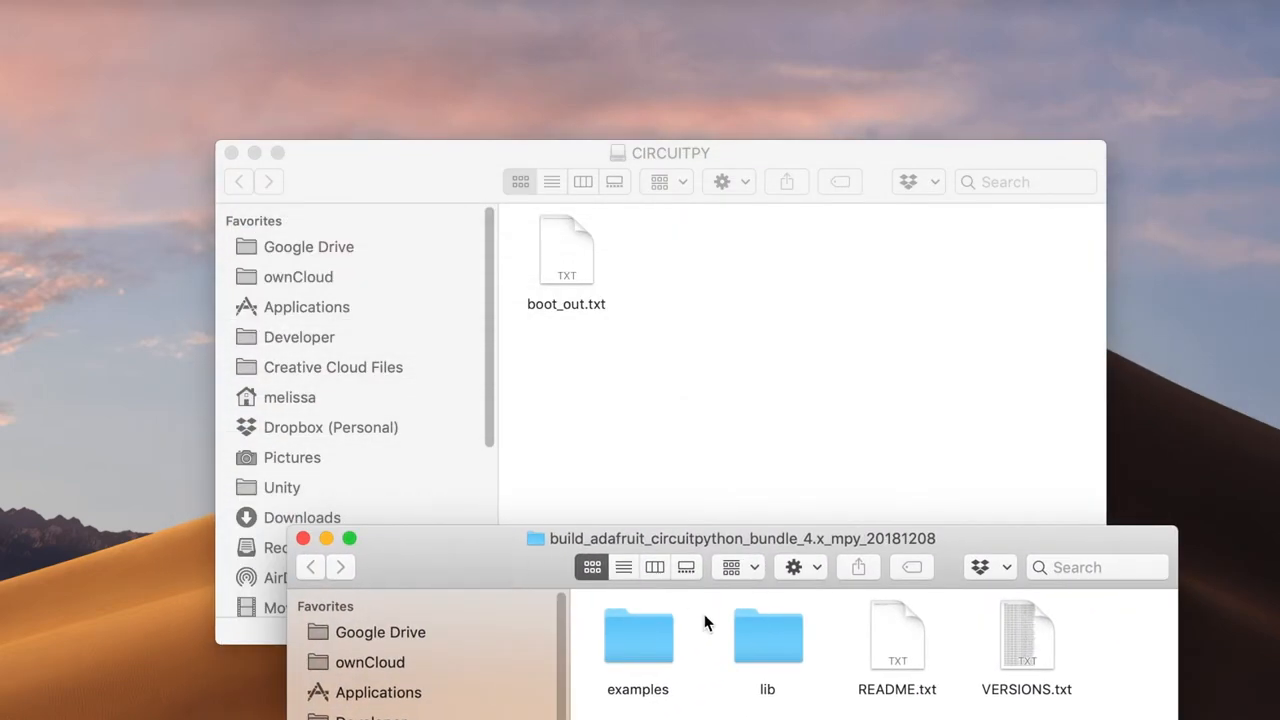
mouse_move(770, 645)
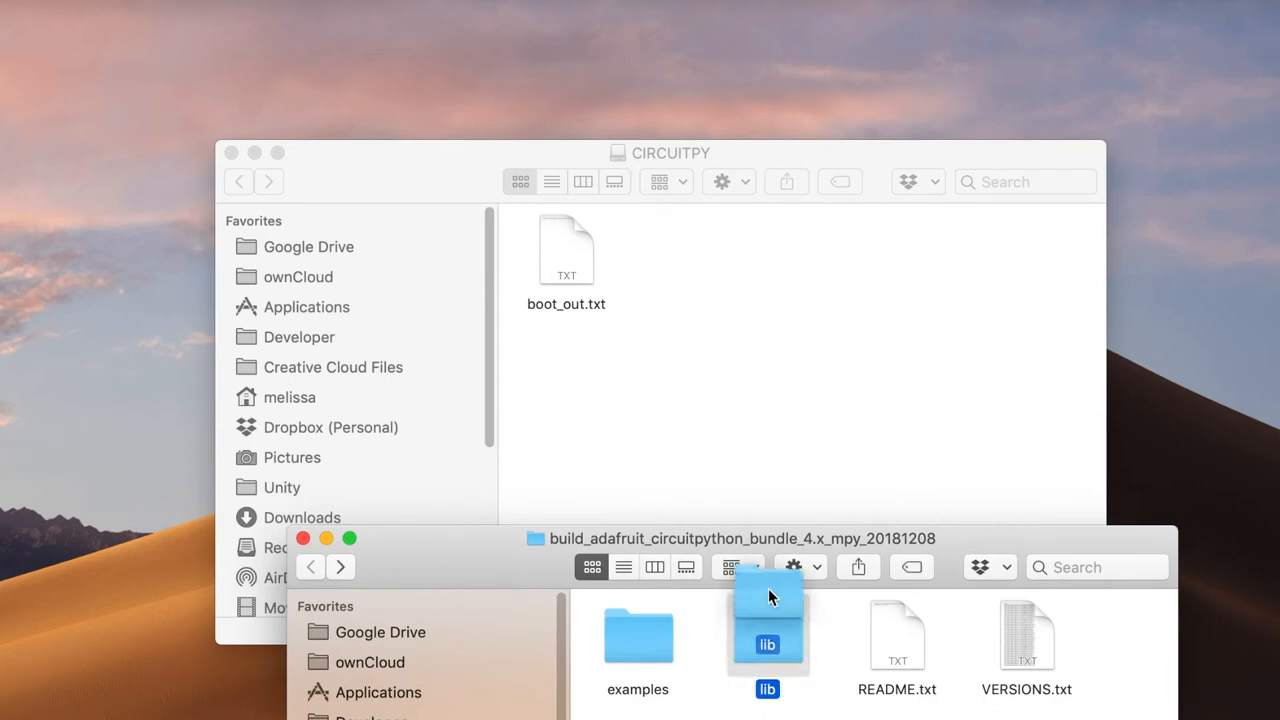
Drag the lib folder from the library bundle onto the CIRCUITPY drive.
drag(767, 630, 695, 255)
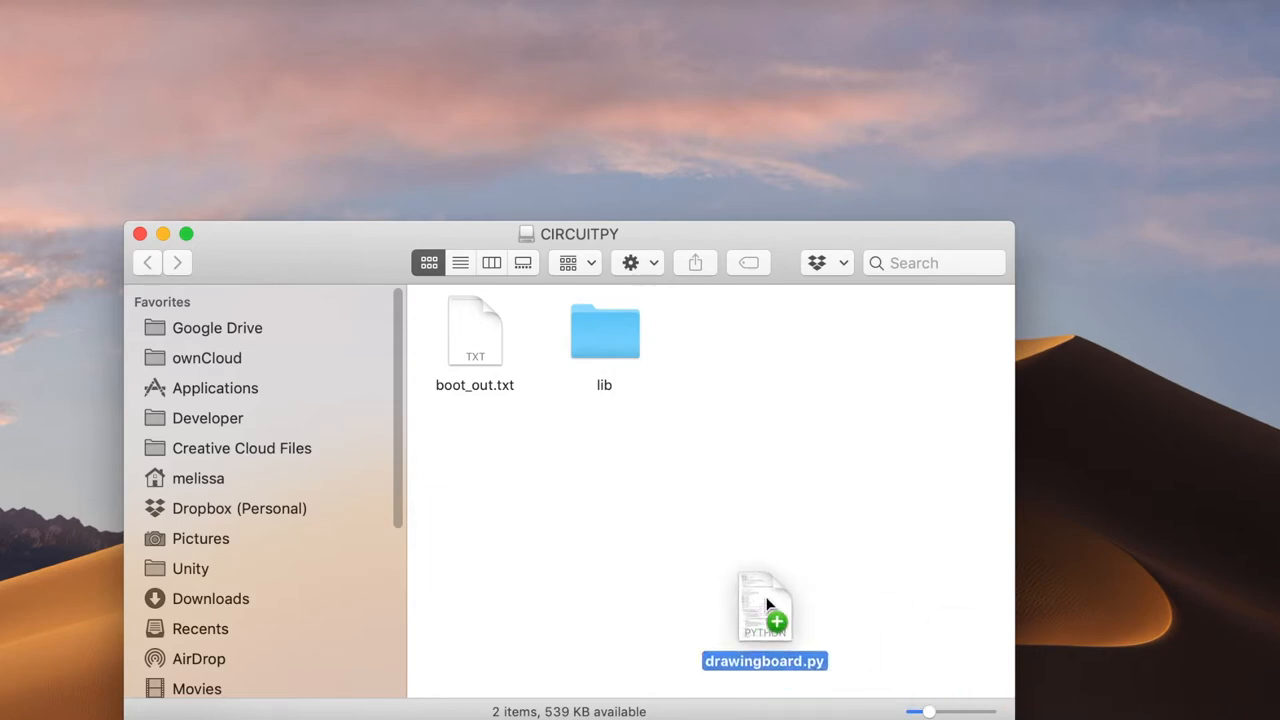
Copy drawingboard.py onto the CIRCUITPY drive beside boot_out.txt and lib.
drag(764, 605, 604, 340)
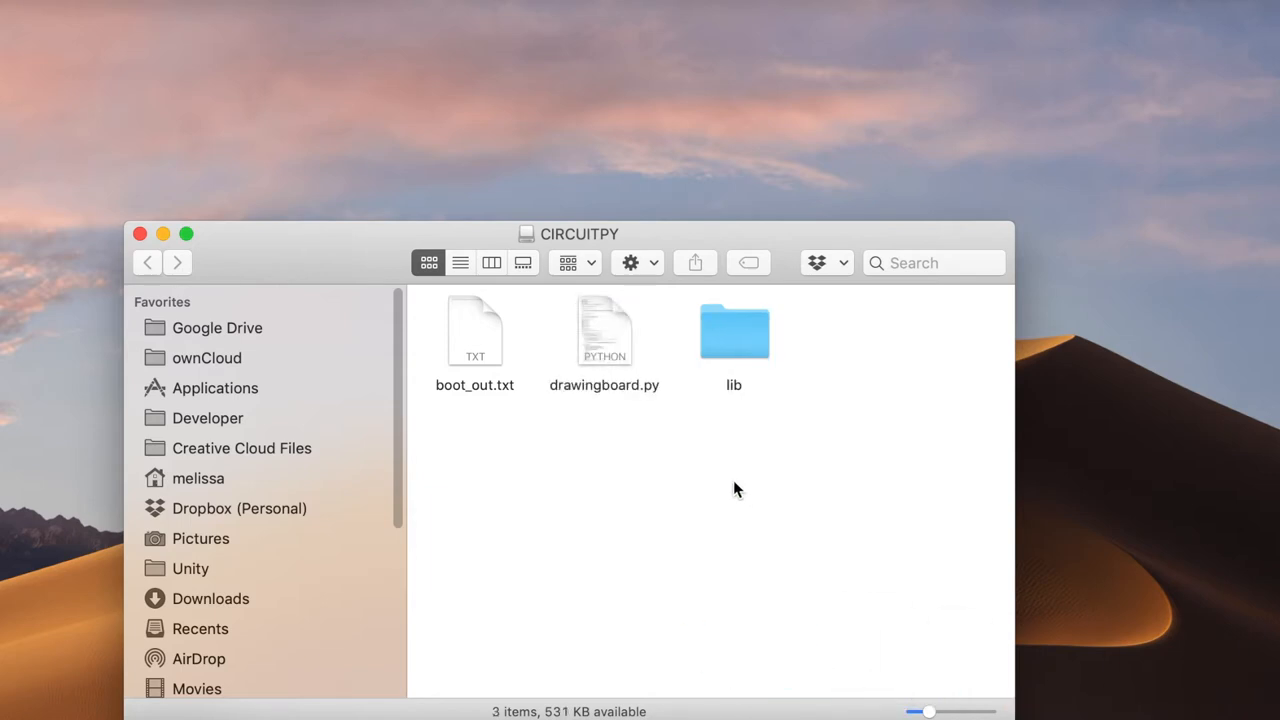
mouse_move(625, 392)
text(code)
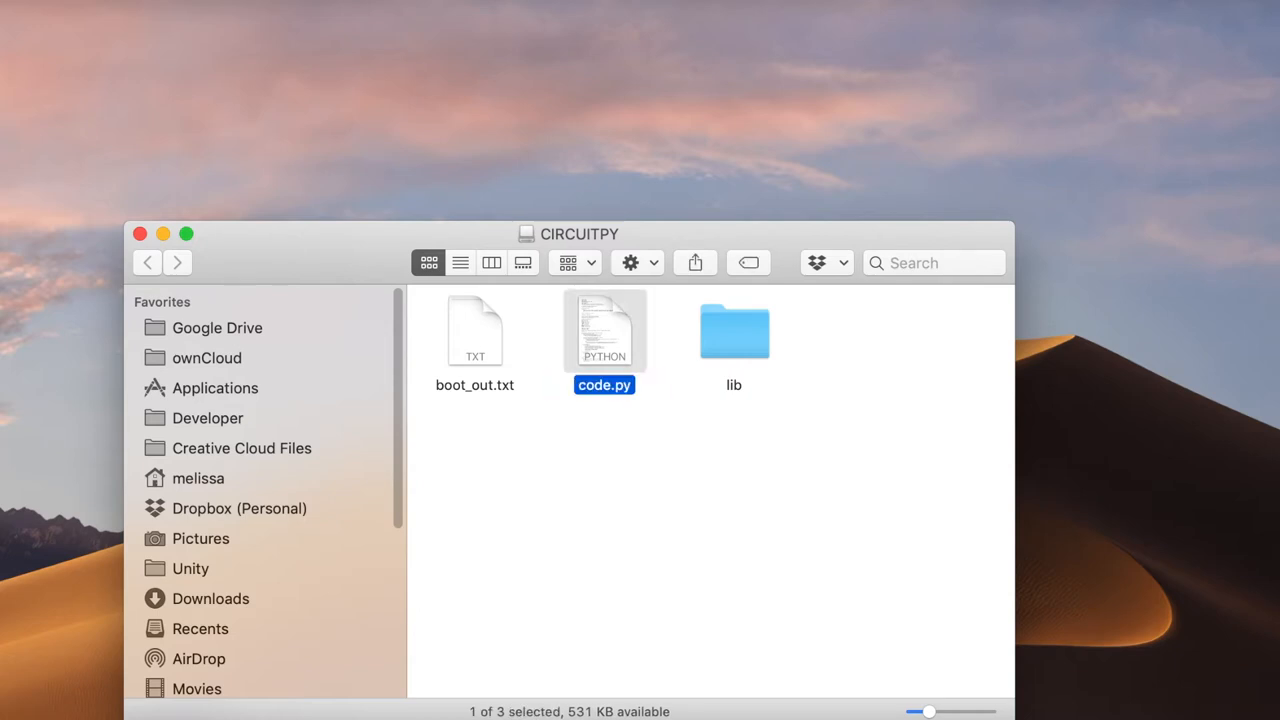
mouse_move(556, 546)
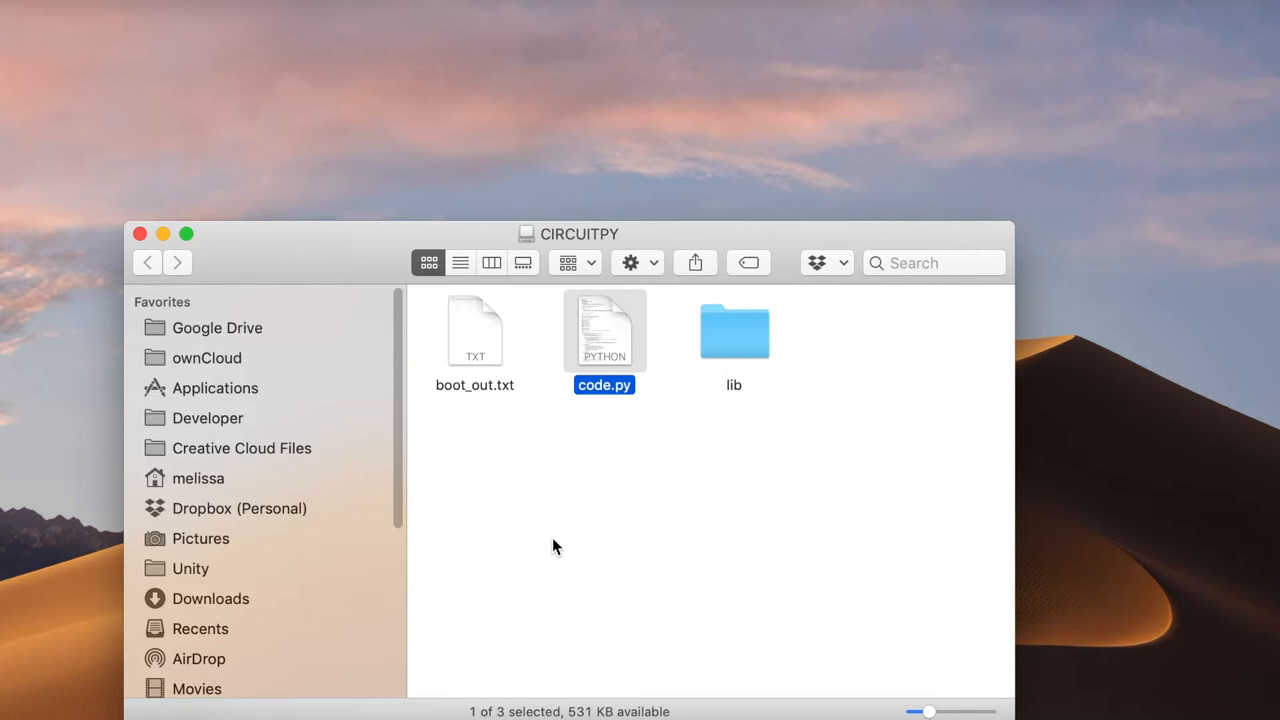
mouse_move(642, 608)
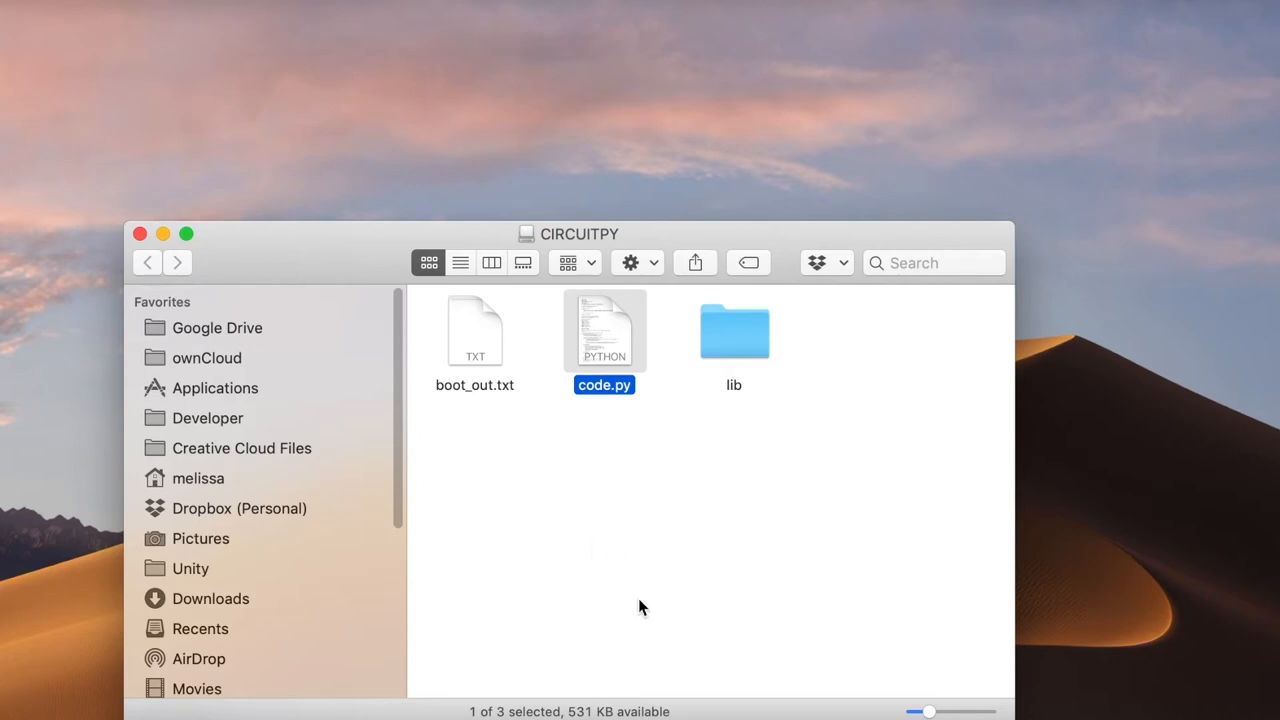